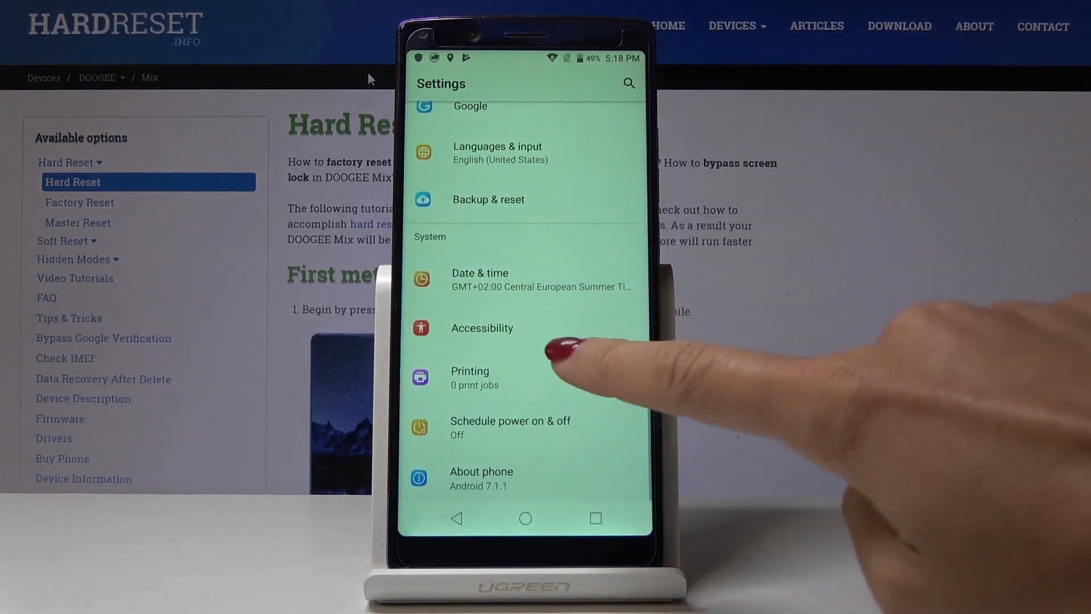
Open Accessibility under System and scroll to Display options like Color inversion
left_click(482, 328)
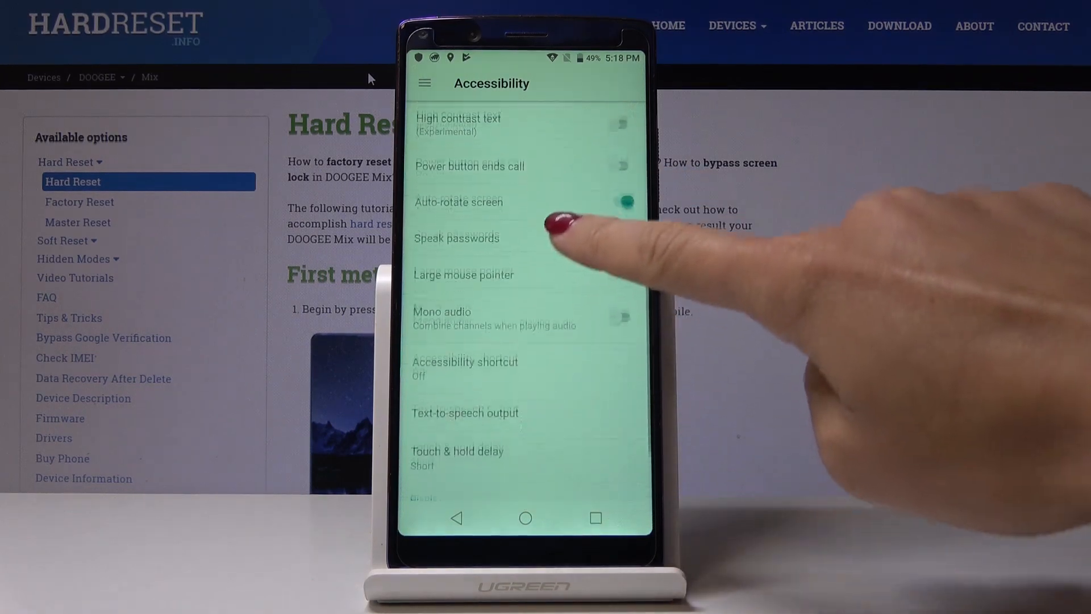
scroll("up", 3)
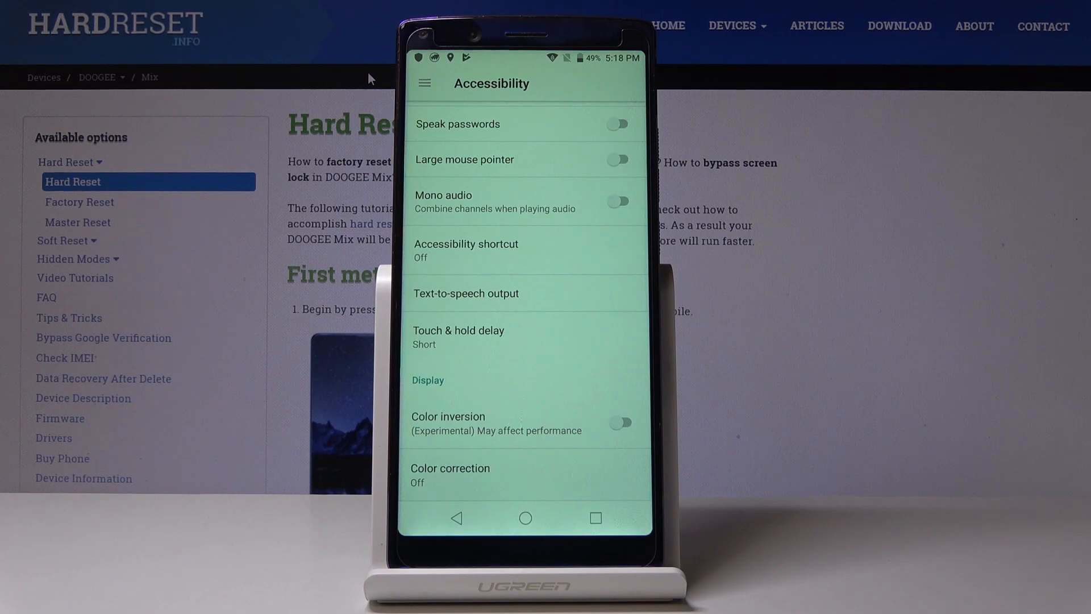
left_click(619, 421)
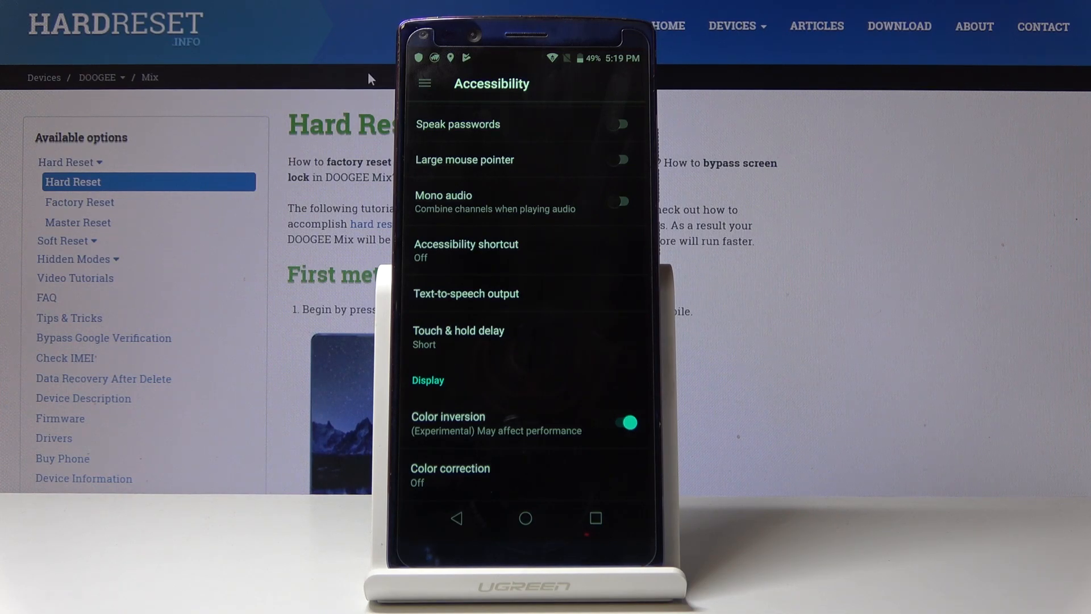
left_click(627, 423)
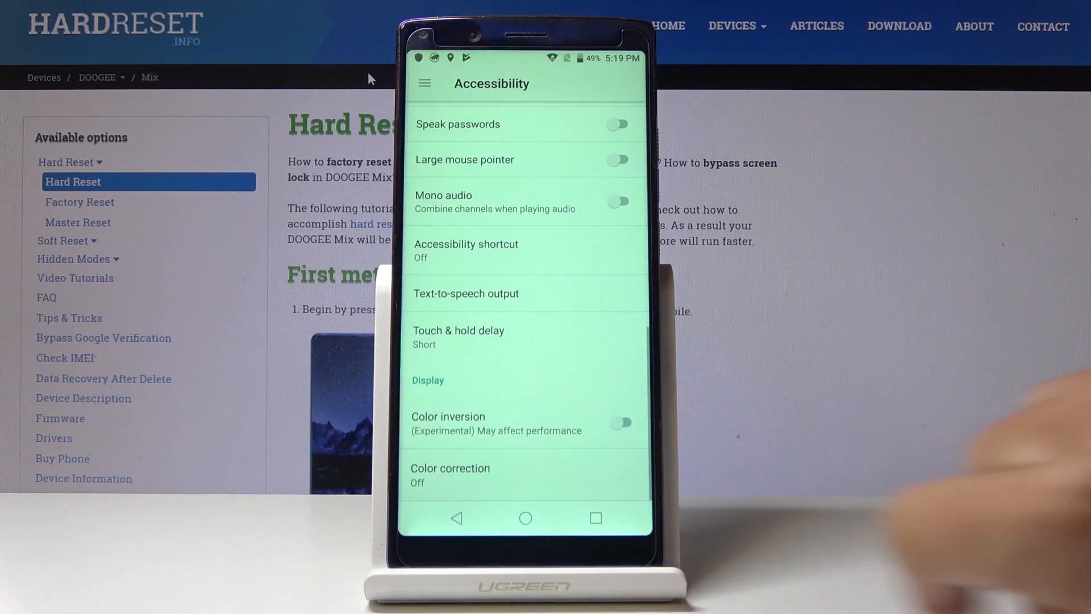